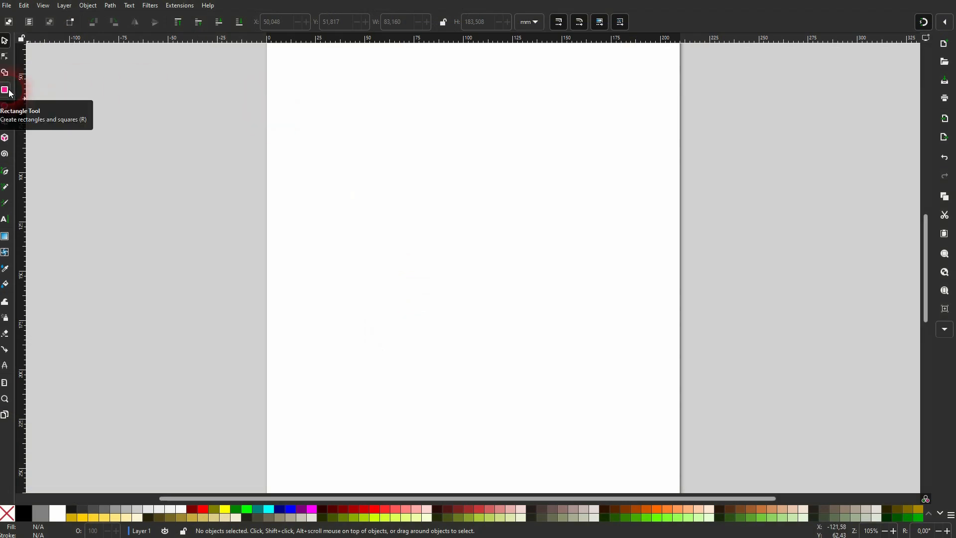
- Draw a wide black rectangle near the page top and set its height to 100
left_click_drag(382, 143, 586, 247)
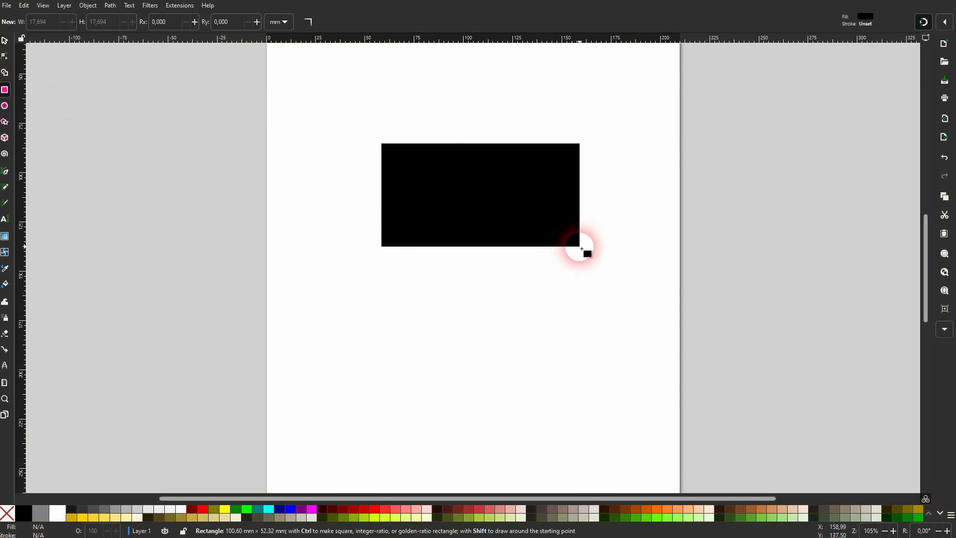
left_click_drag(578, 250, 579, 248)
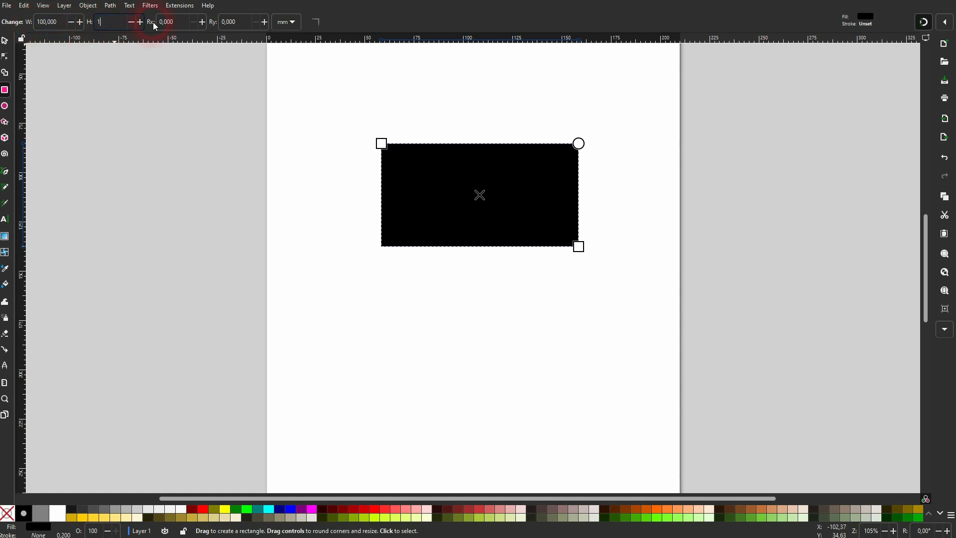
type("100,000")
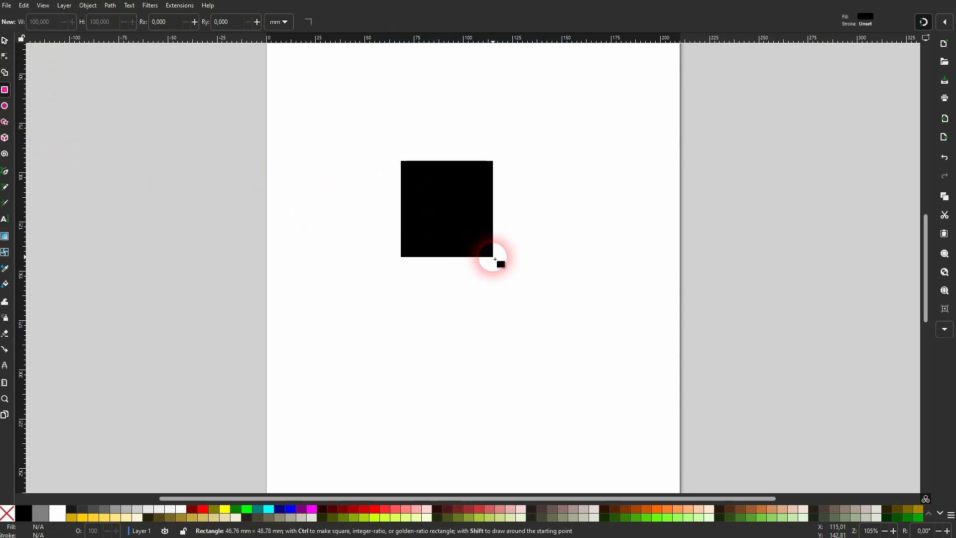
- Ctrl-drag a 1:1 black square in the upper left, enlarging it to about 64 mm
left_click_drag(493, 258, 533, 288)
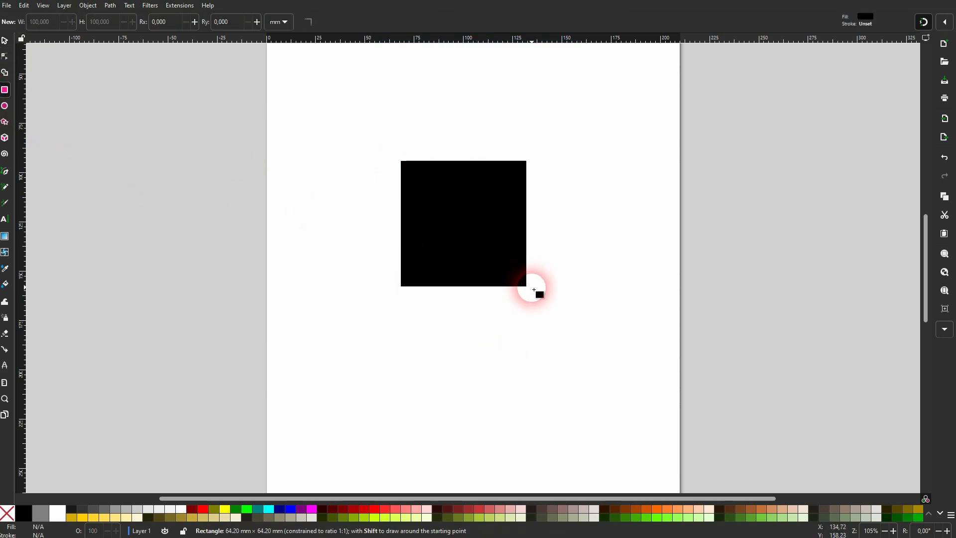
left_click_drag(535, 289, 622, 257)
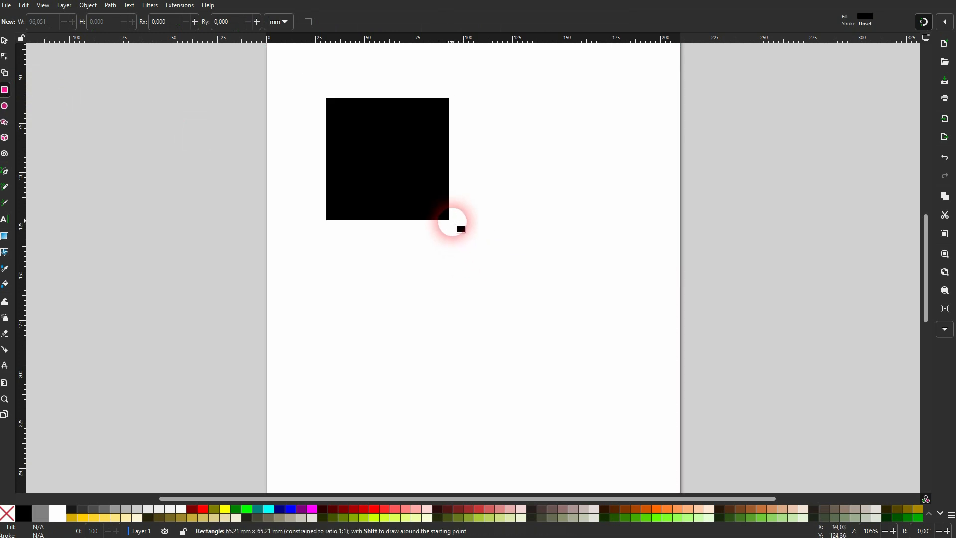
- Ctrl-drag a black square from near the page centre, settling at about 70 mm
left_click_drag(454, 223, 481, 245)
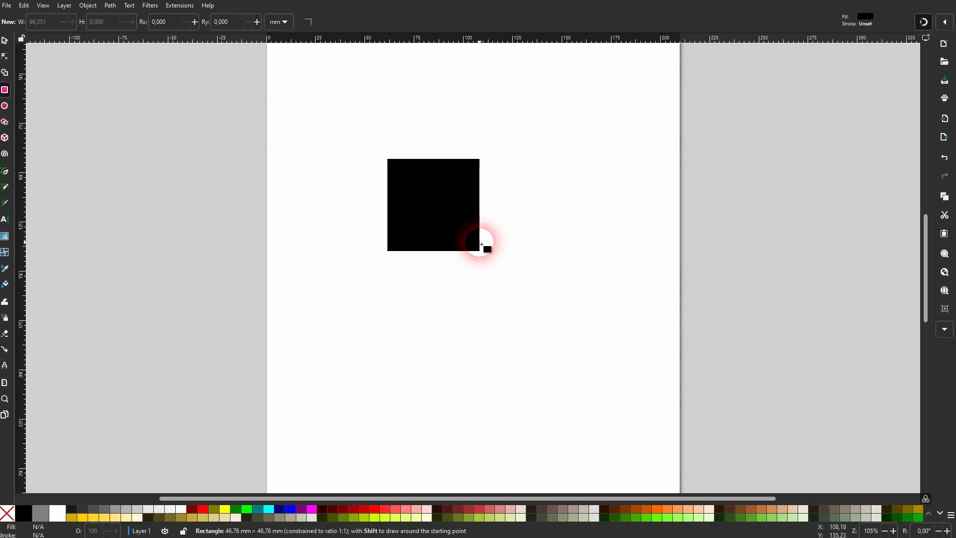
left_click_drag(483, 245, 481, 239)
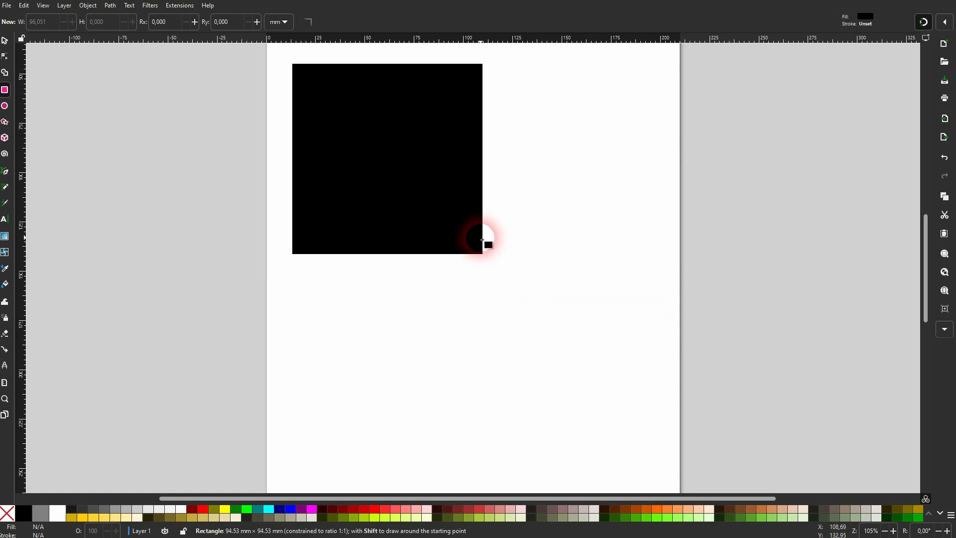
left_click_drag(481, 244, 526, 296)
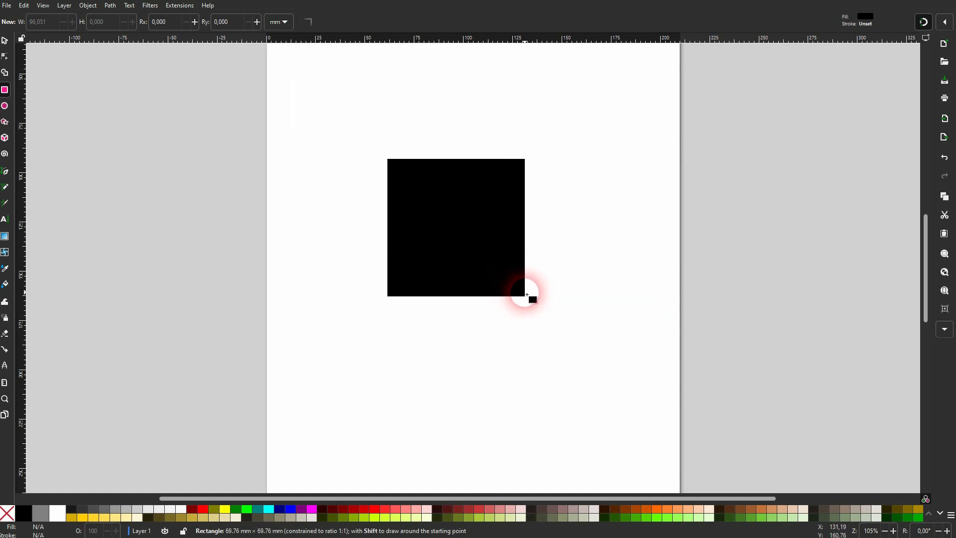